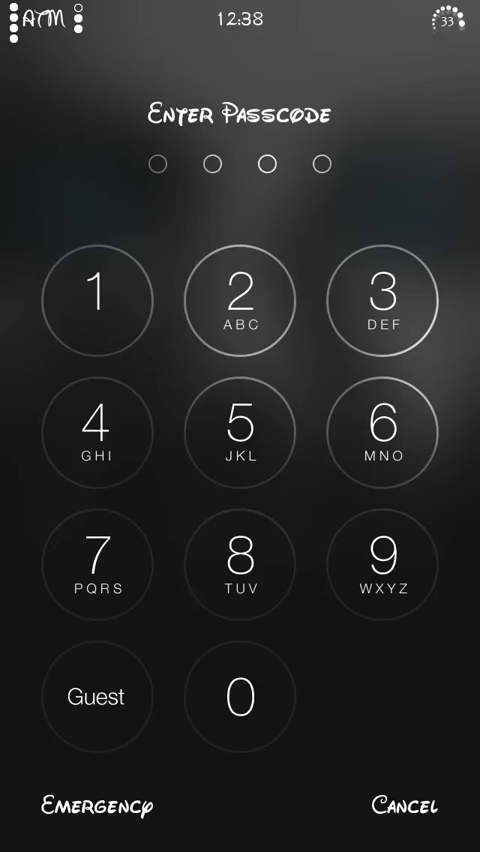
Step: Unlock the phone from the passcode screen with the Guest button to reach the home screen
click(240, 566)
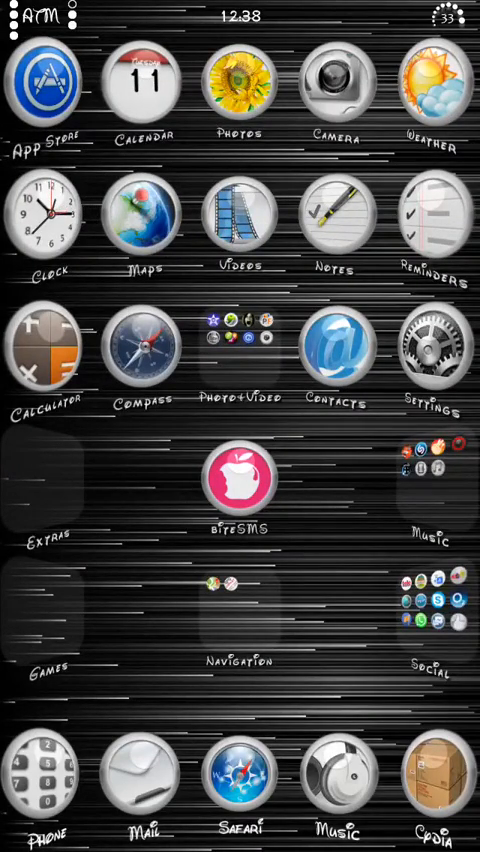
Step: Launch the Clock app as guest, then return to the home page with the folder and Flappy Bird
click(332, 352)
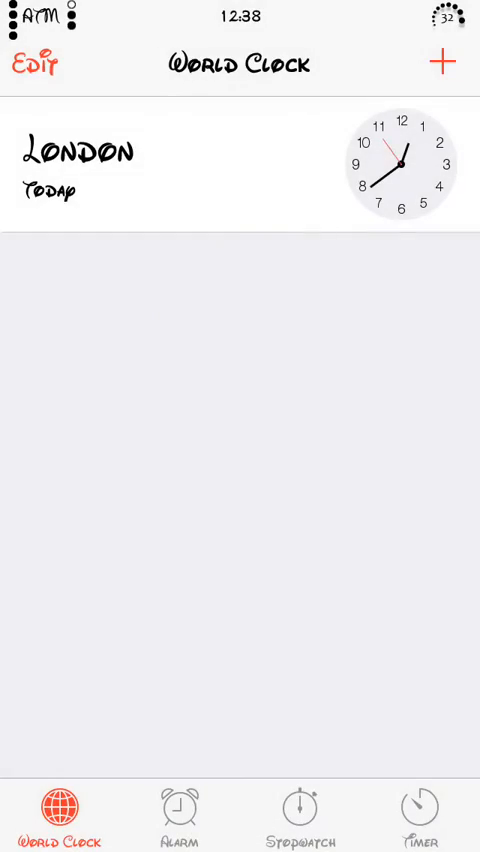
key(home)
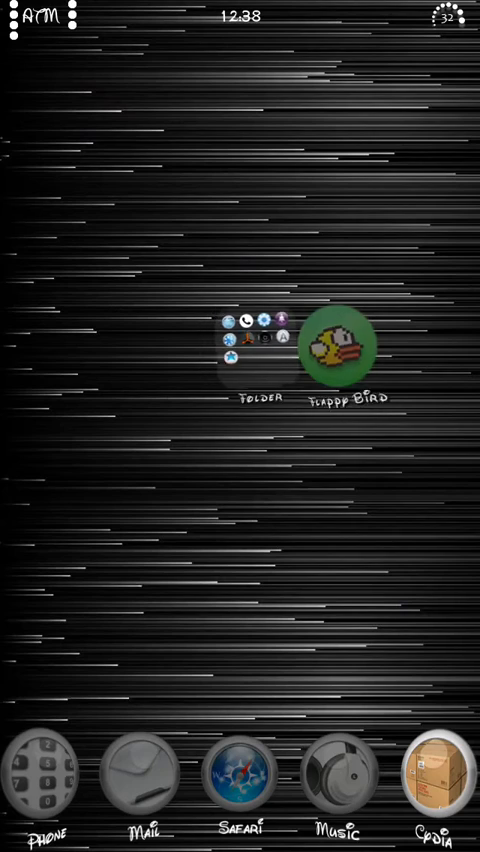
click(244, 350)
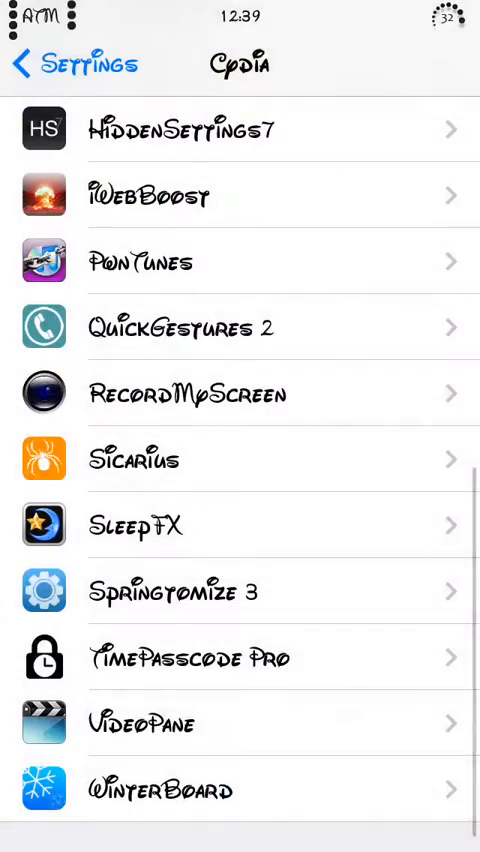
Step: Scroll the Cydia tweak list in Settings down to the GuestMode entry
scroll(up, 3)
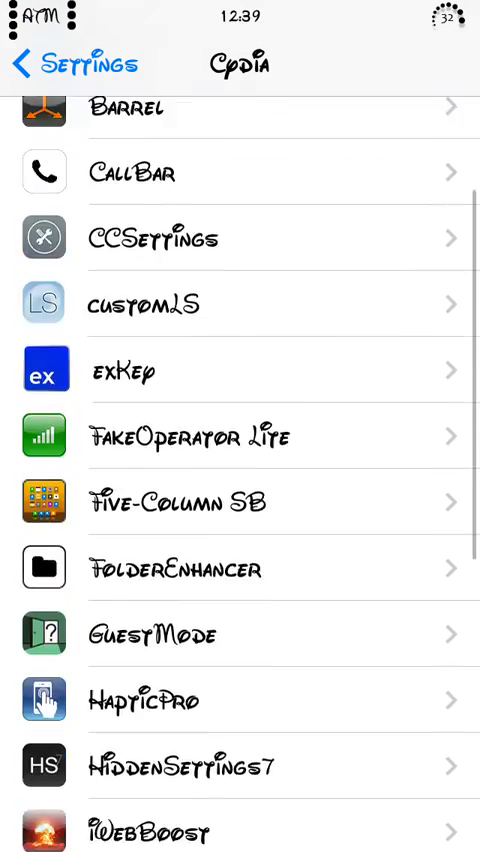
scroll(down, 3)
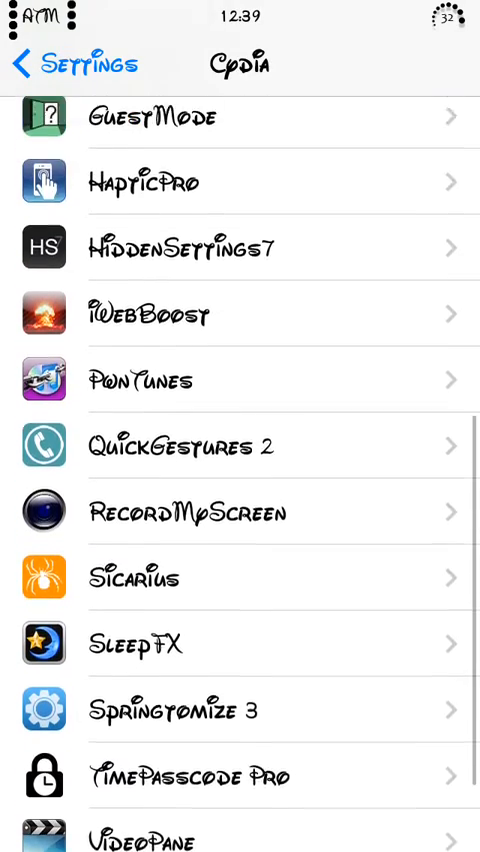
scroll(down, 3)
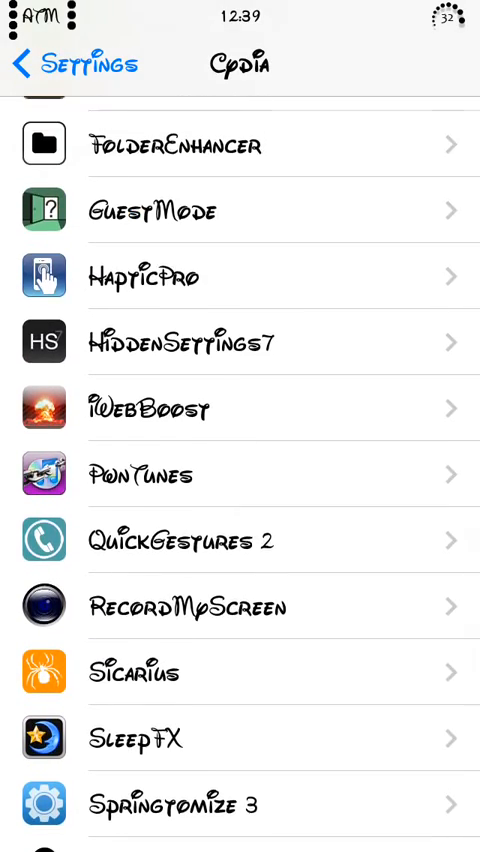
scroll(down, 3)
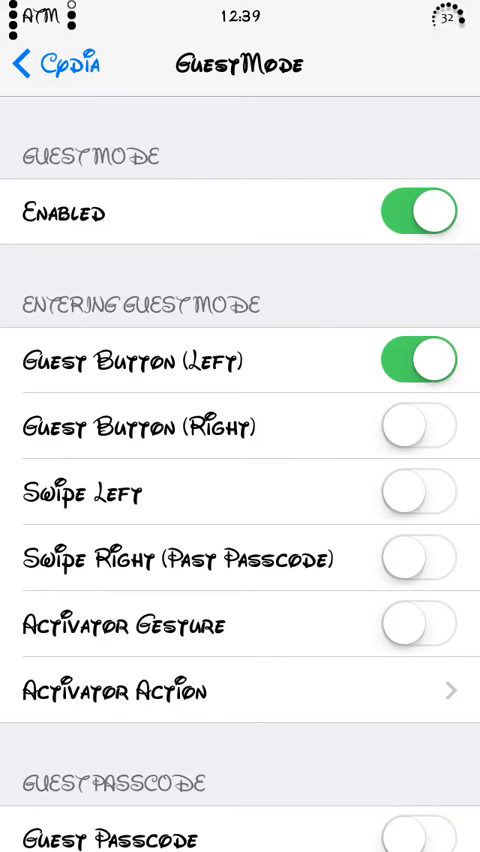
scroll(down, 3)
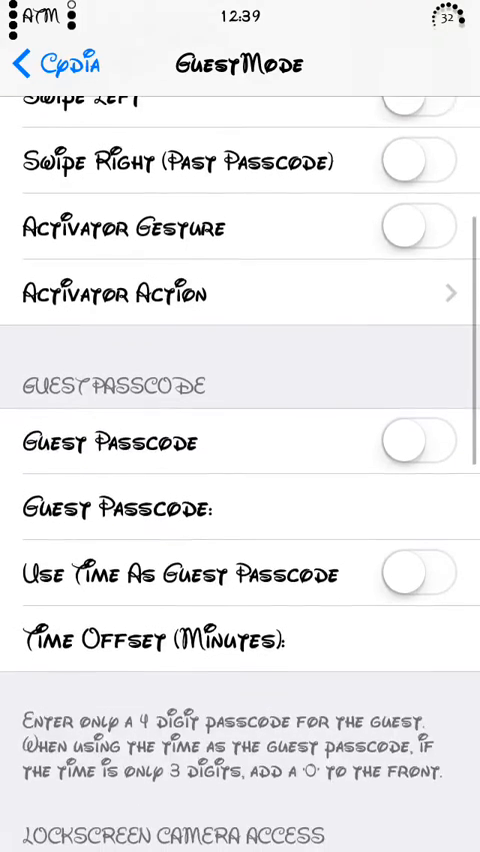
scroll(down, 3)
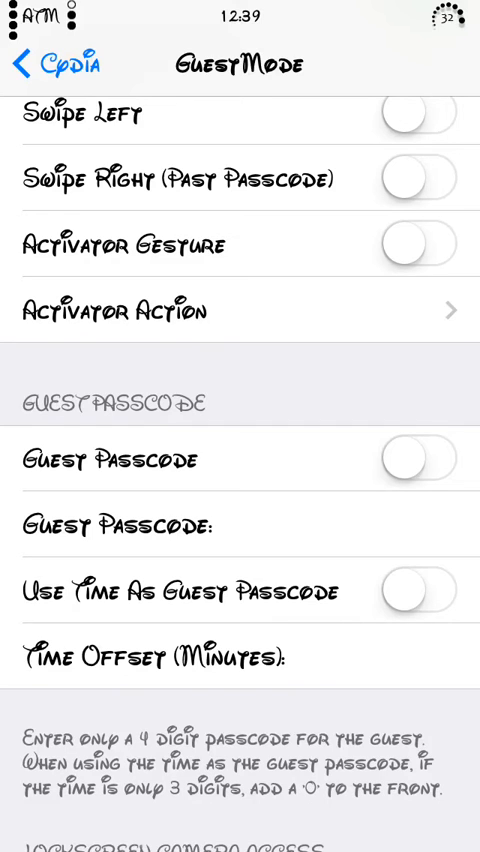
scroll(down, 3)
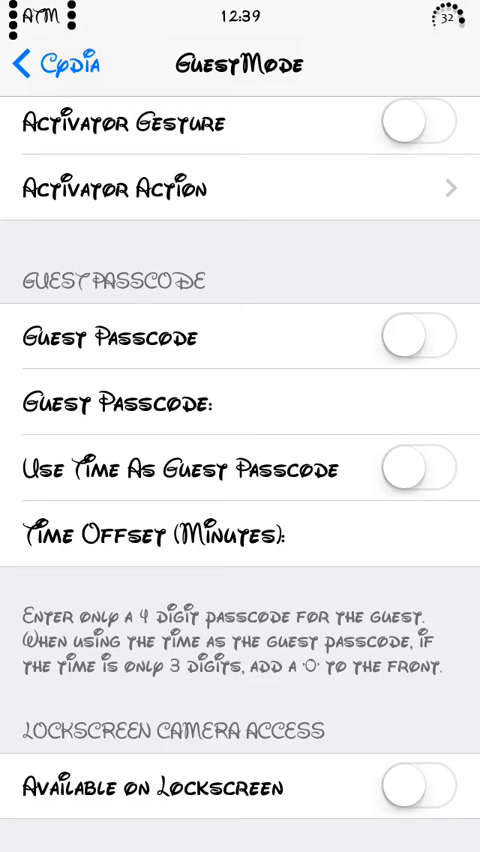
scroll(down, 3)
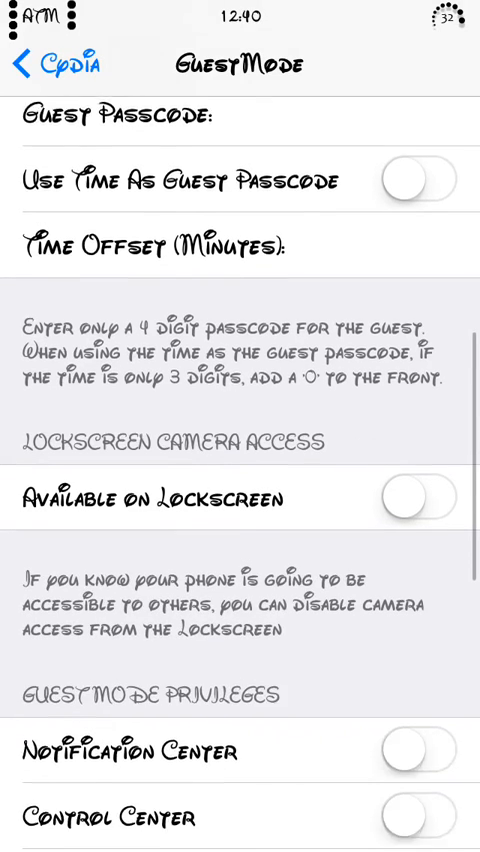
Step: Scroll through the Guest Mode Privileges toggles on the GuestMode options page
scroll(down, 3)
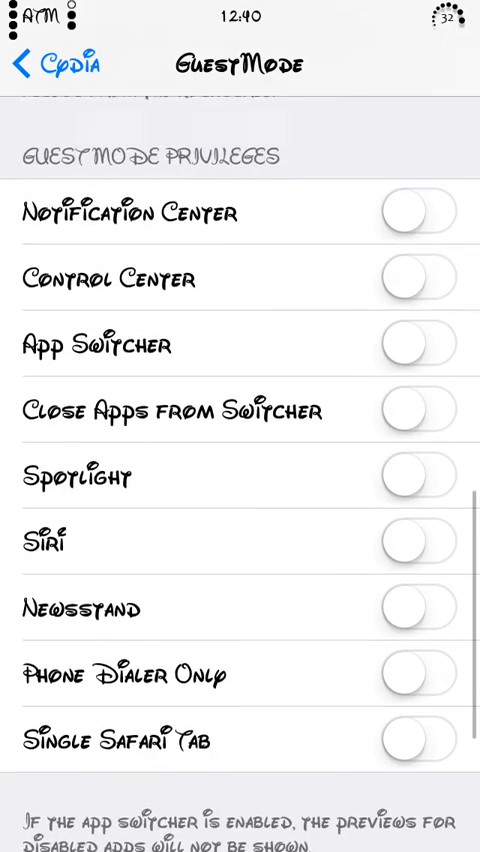
scroll(down, 3)
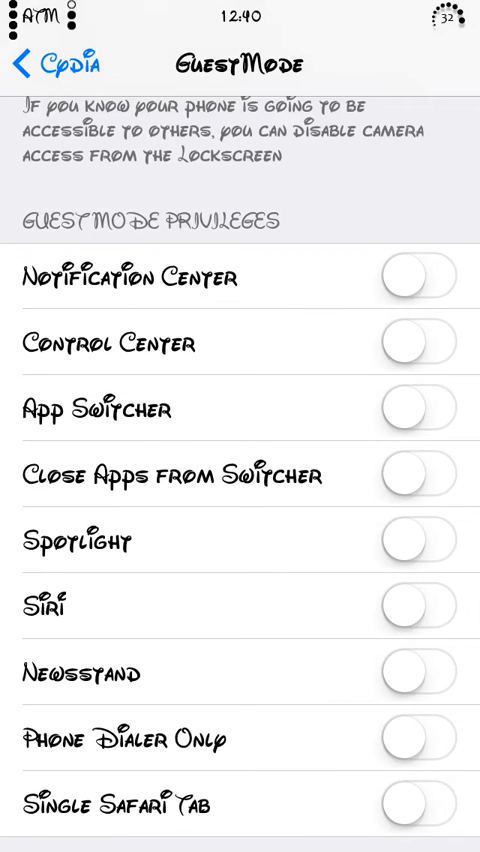
scroll(down, 3)
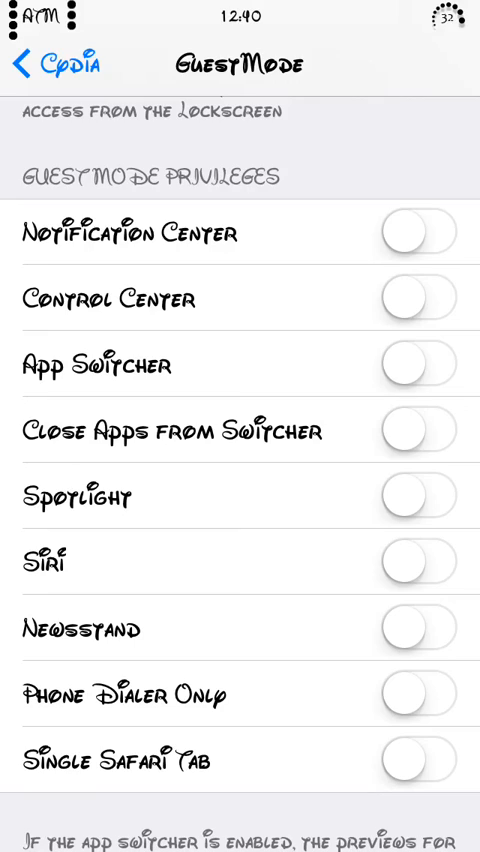
scroll(down, 3)
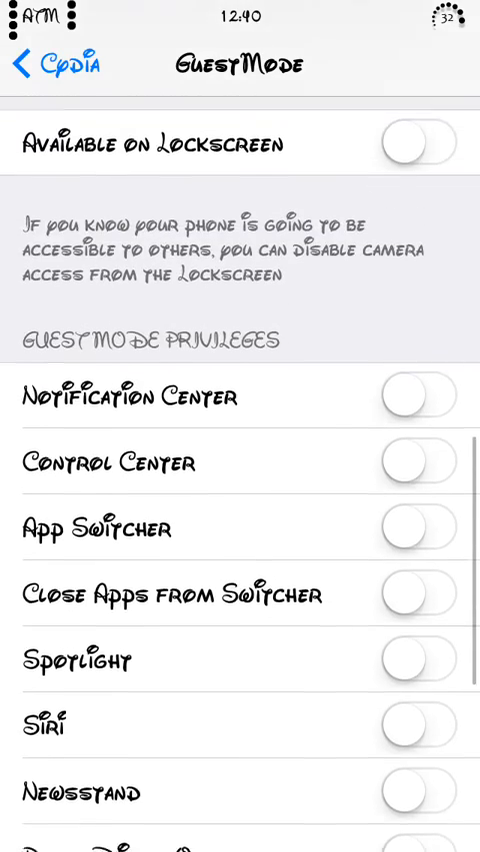
Step: Leave Settings and swipe back to the home page with the folder and Flappy Bird
key(home)
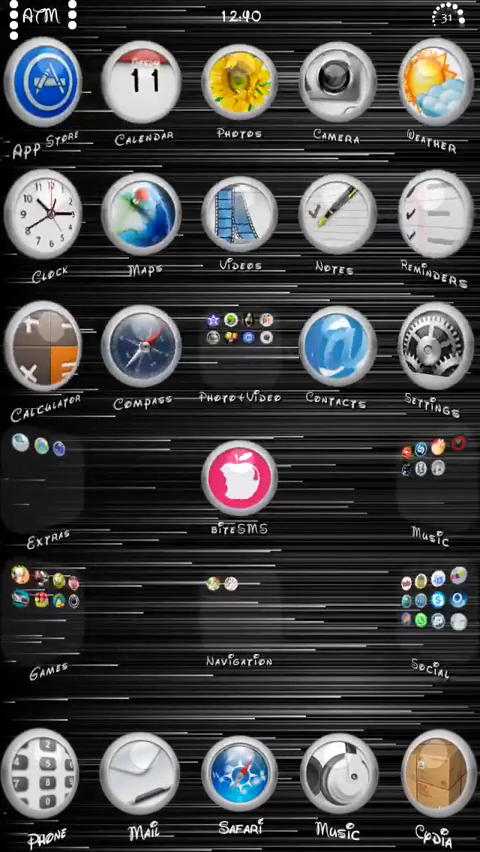
scroll(left, 3)
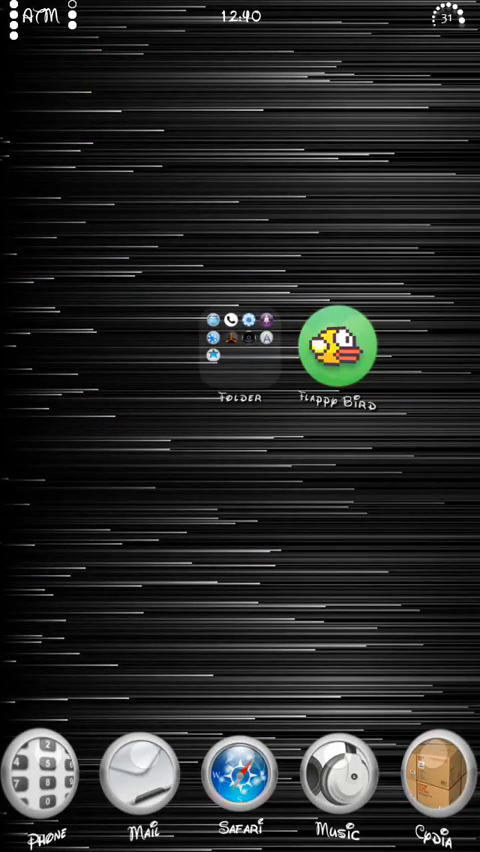